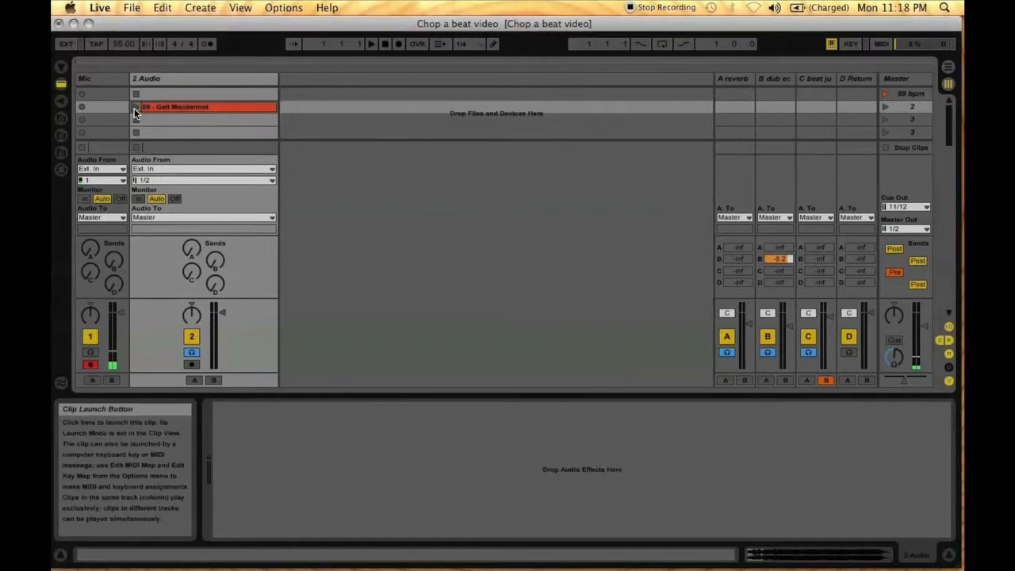
Step: Launch the loop clip and show its waveform and clip settings
click(136, 107)
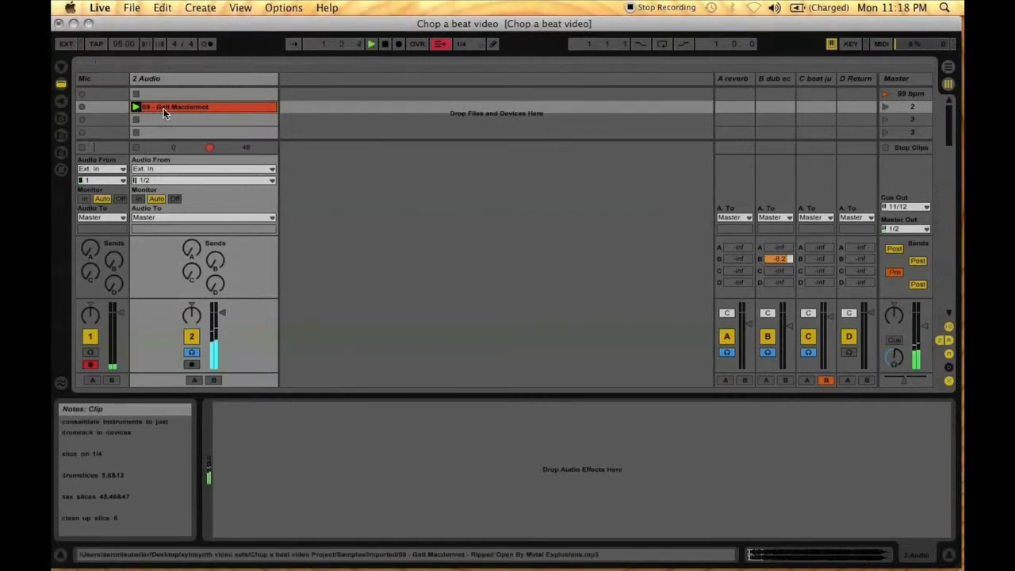
click(175, 106)
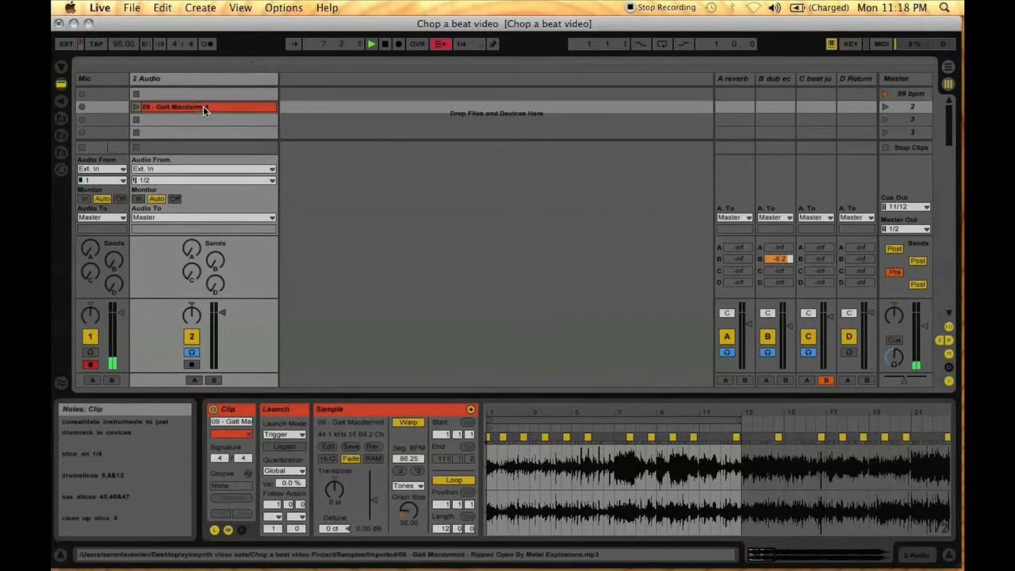
Step: Slice the loop clip to a new MIDI track at one slice per 1/4 Note
right_click(203, 108)
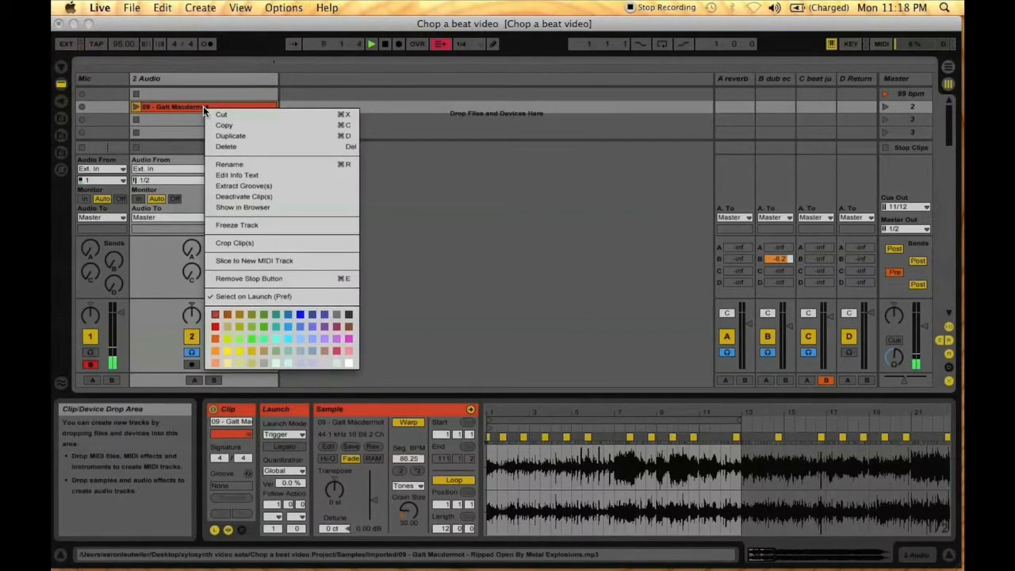
mouse_move(254, 260)
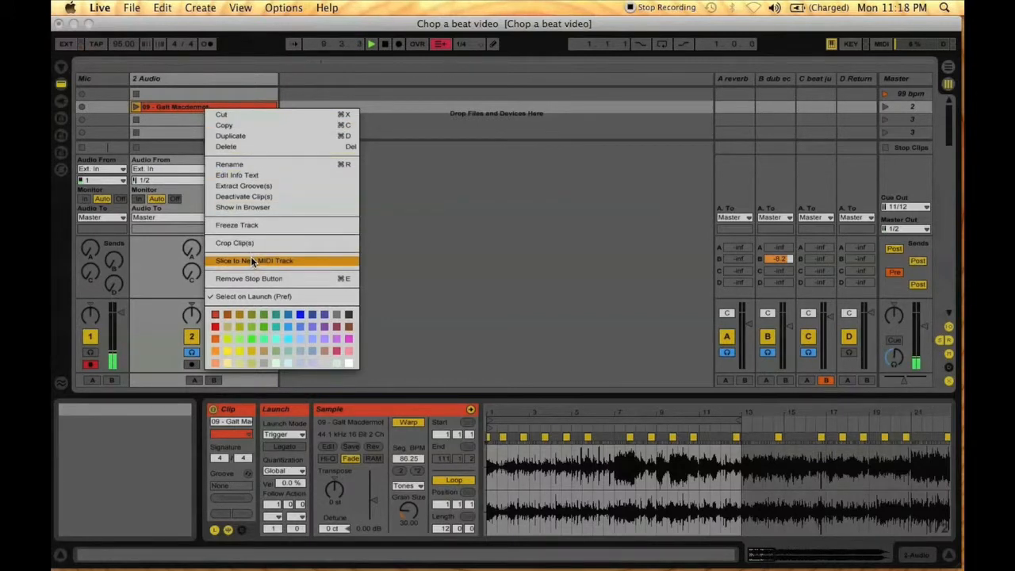
click(254, 260)
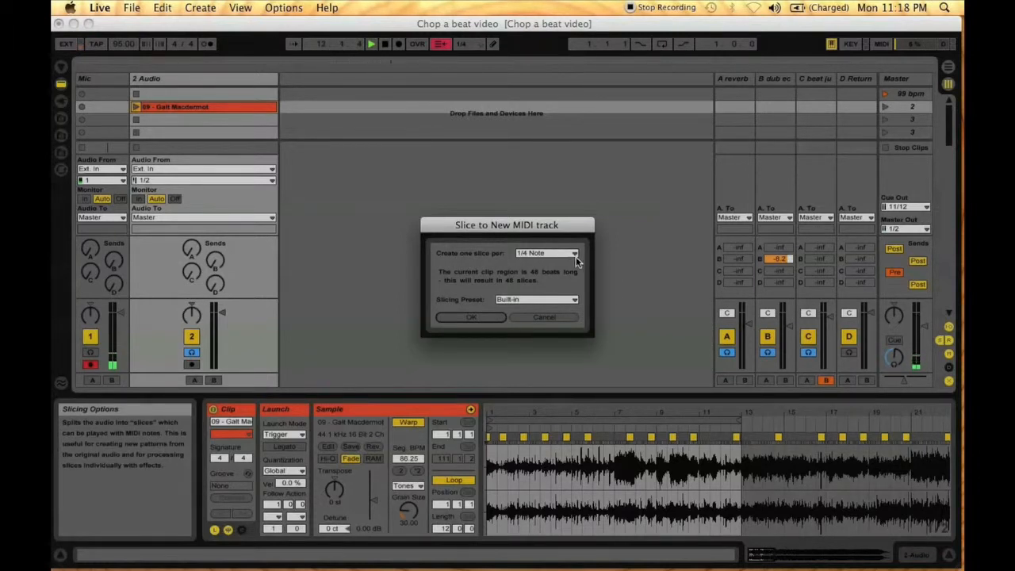
click(545, 252)
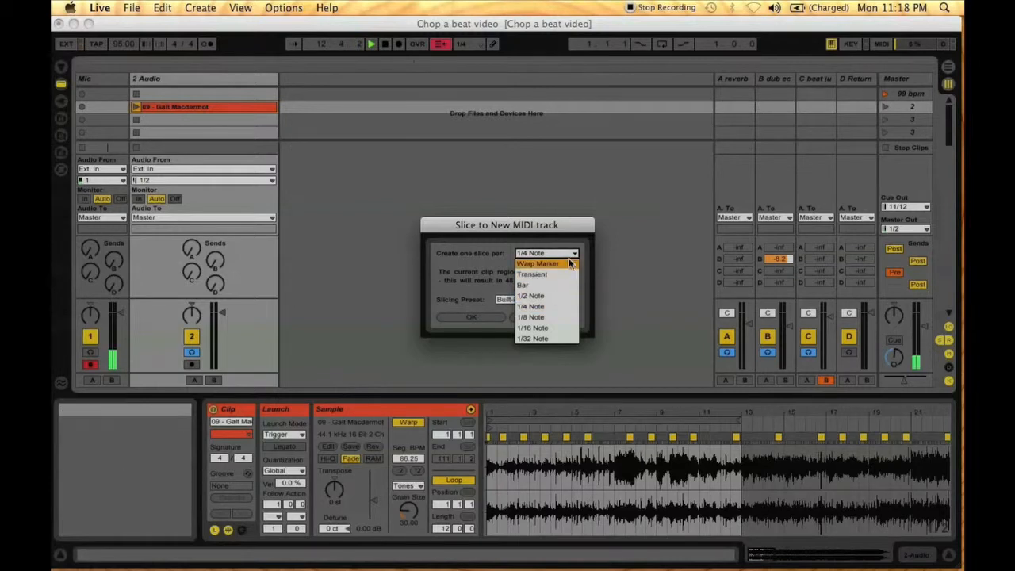
click(532, 306)
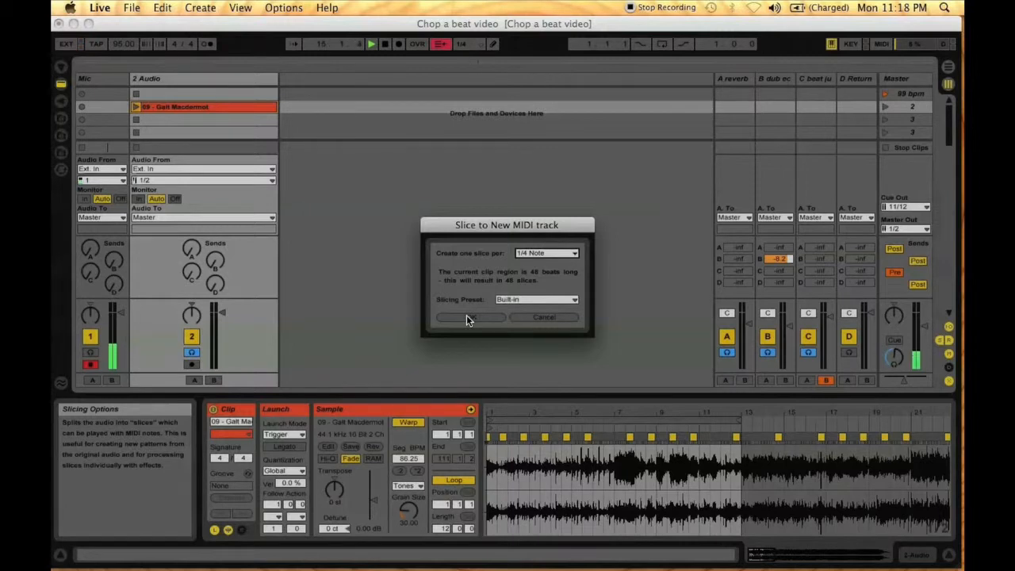
click(469, 318)
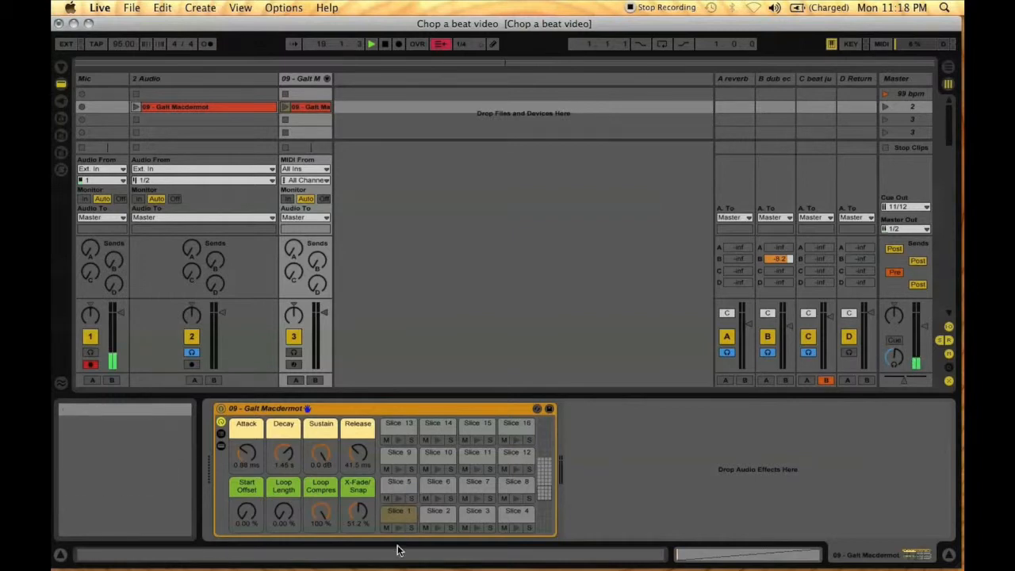
Step: Audition the Slice 1 pad on the sliced track's Drum Rack
click(400, 514)
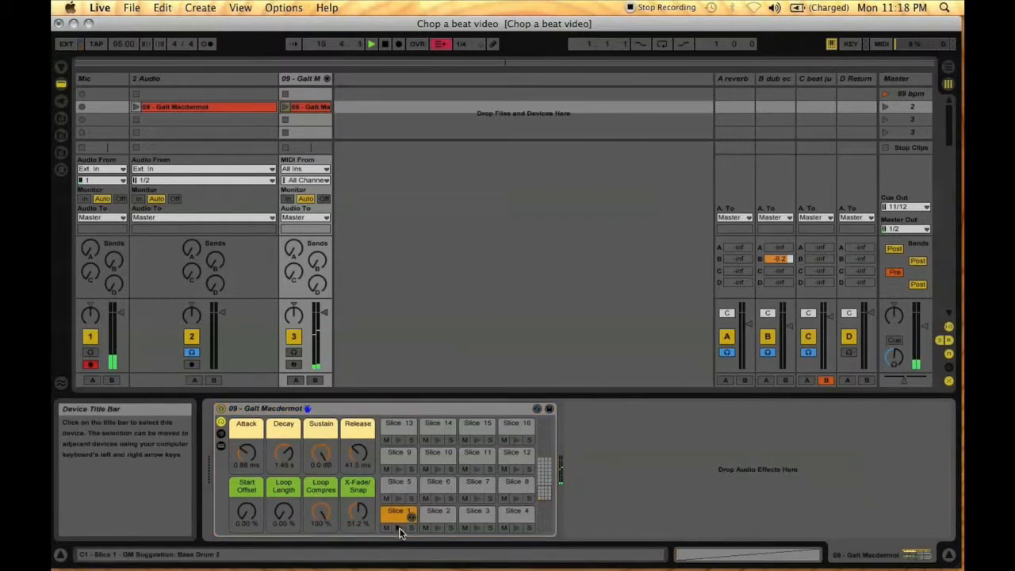
click(437, 510)
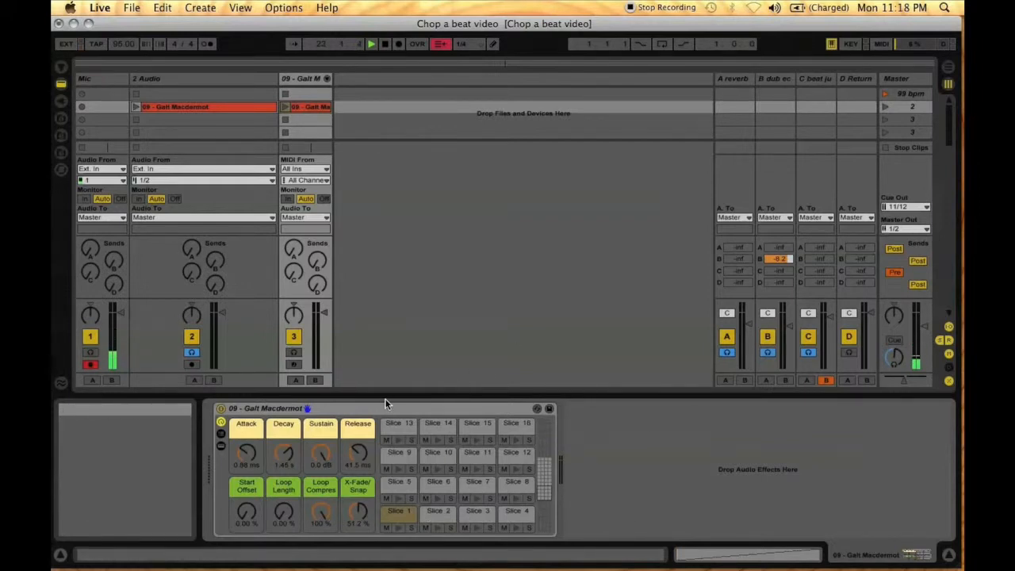
mouse_move(60, 73)
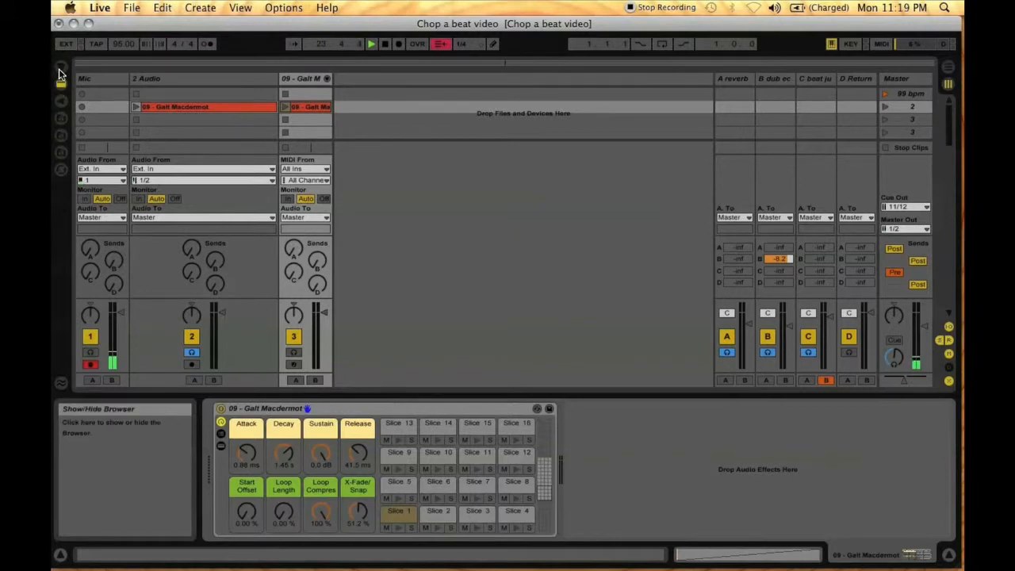
Step: Show the Browser of instruments and devices to find an empty Drum Rack
click(61, 70)
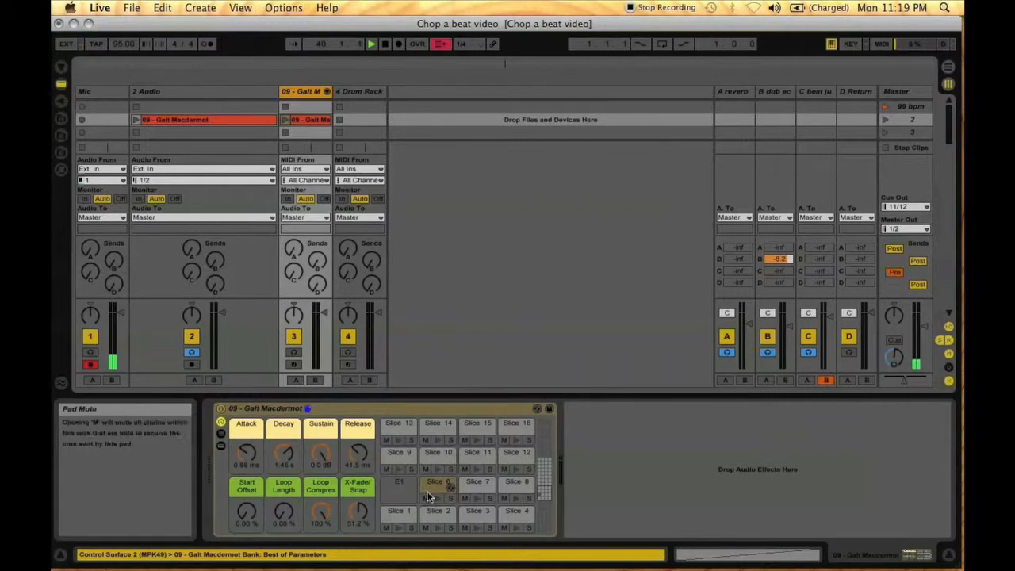
Step: Drop Slice 12 onto an empty pad of track 4's Drum Rack
click(358, 91)
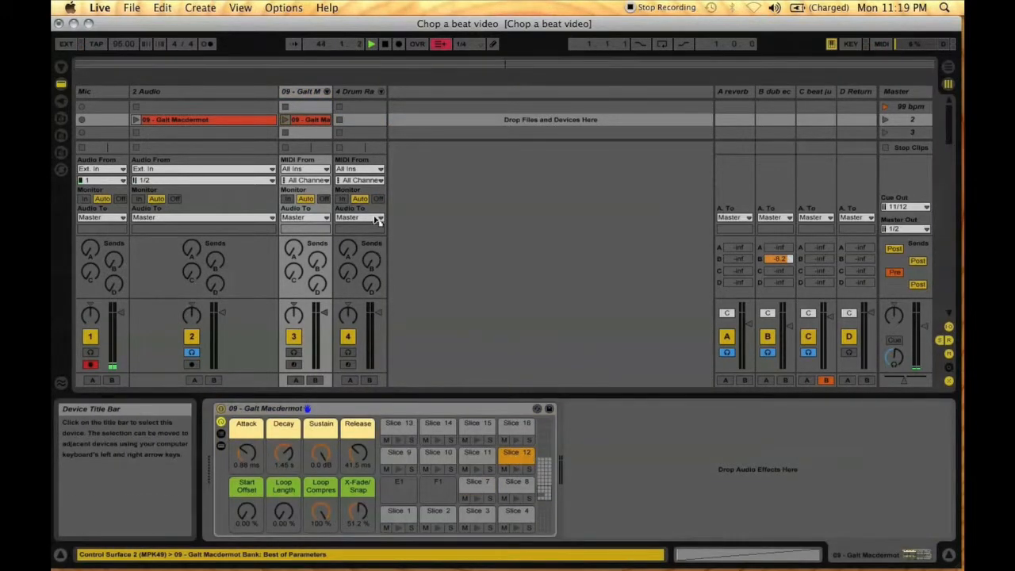
click(358, 118)
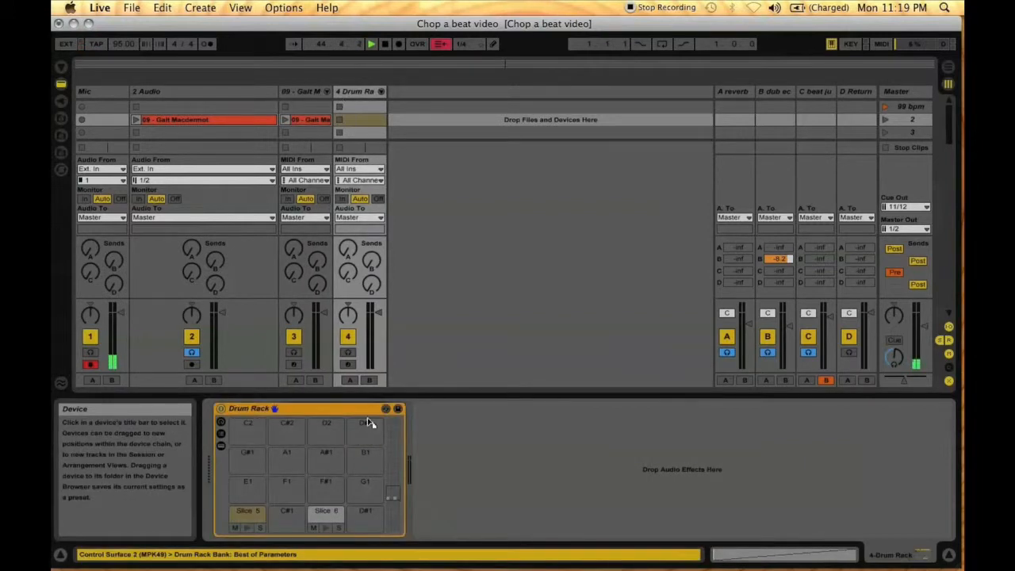
click(247, 482)
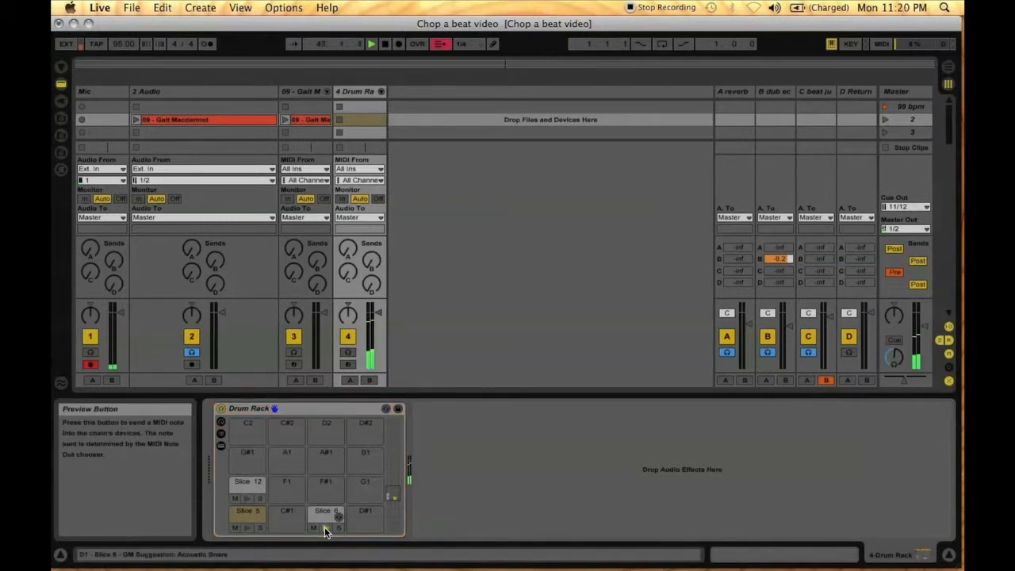
Step: Show Slice 6's Simpler on its Drum Rack pad and play it
click(325, 511)
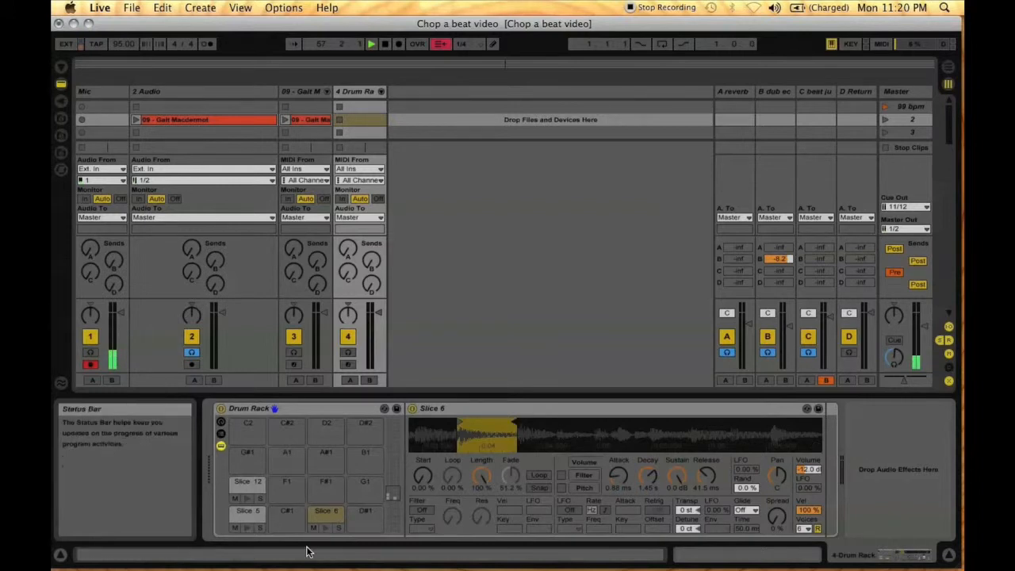
click(325, 514)
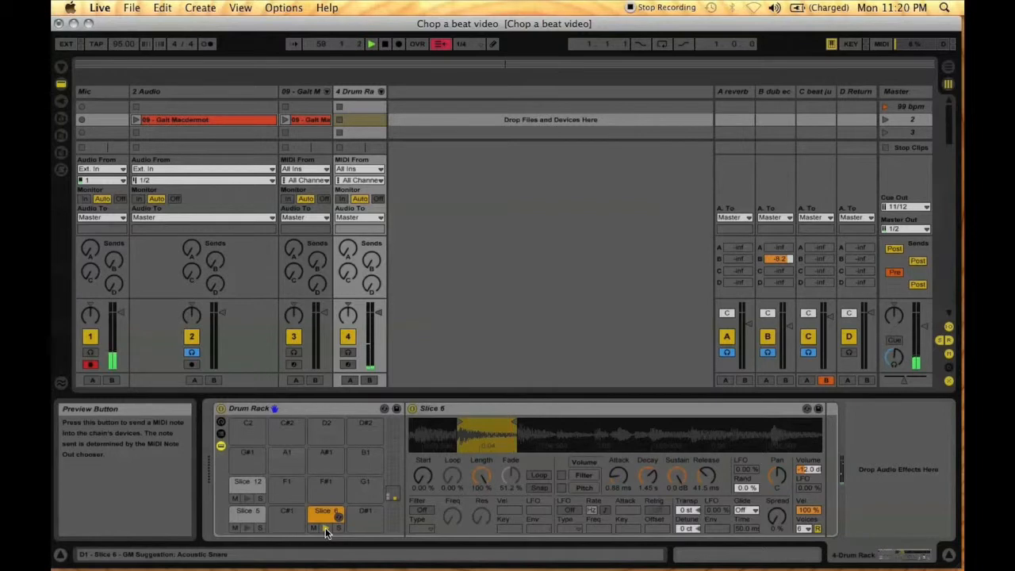
mouse_move(374, 439)
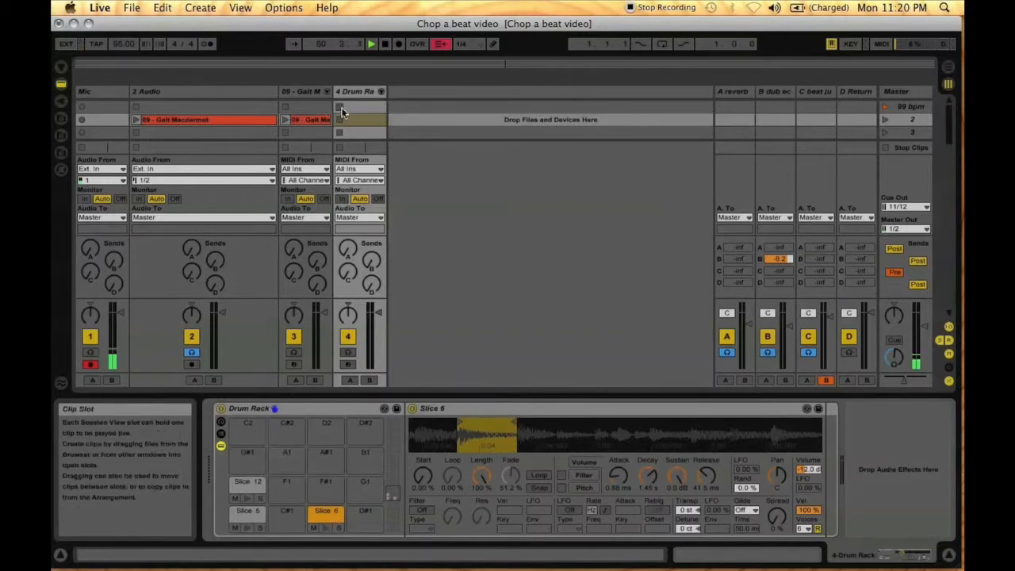
click(359, 90)
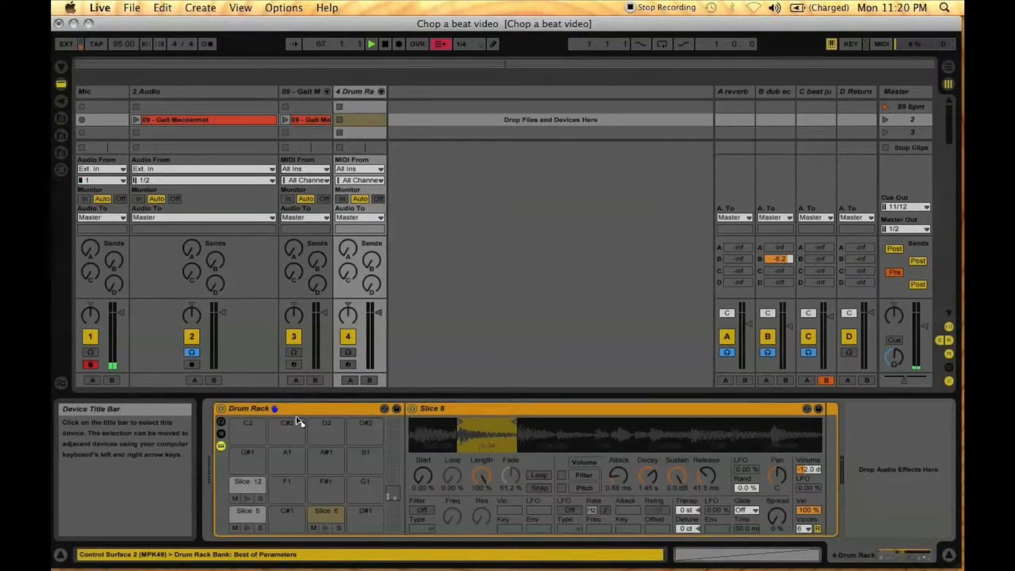
Step: Load Slice 44 from the last pad bank onto another Drum Rack pad and audition it
click(285, 511)
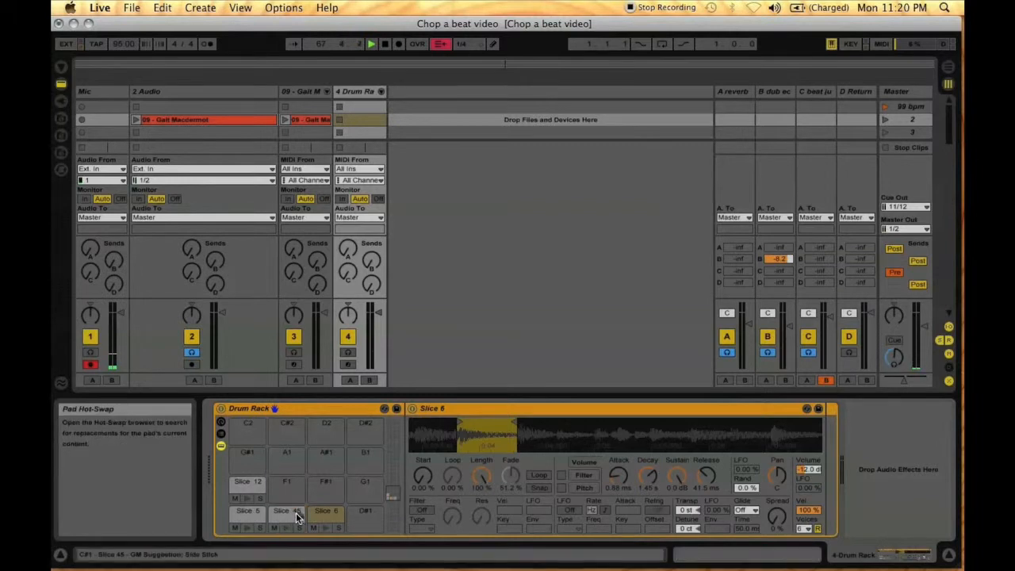
click(357, 90)
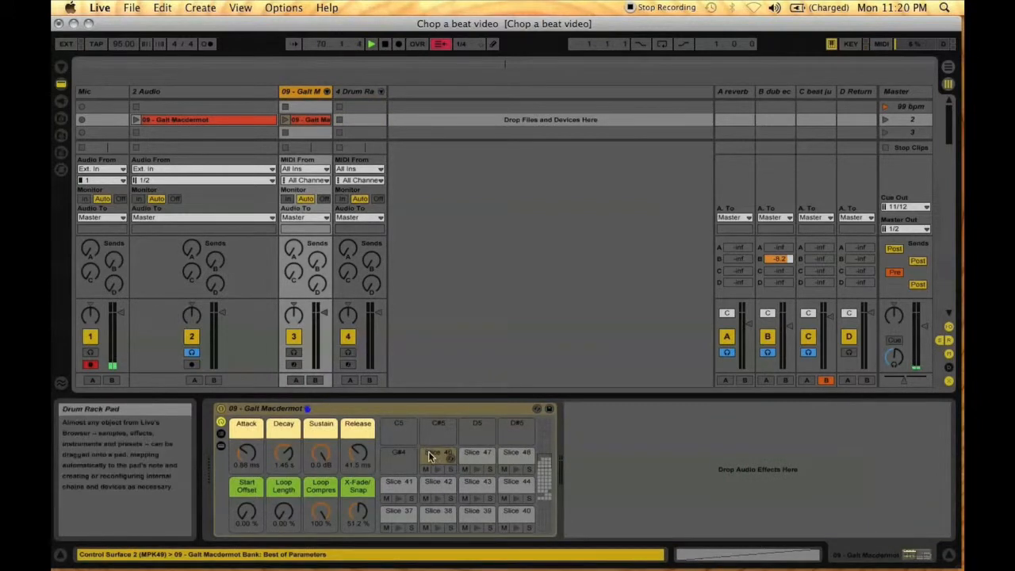
click(357, 90)
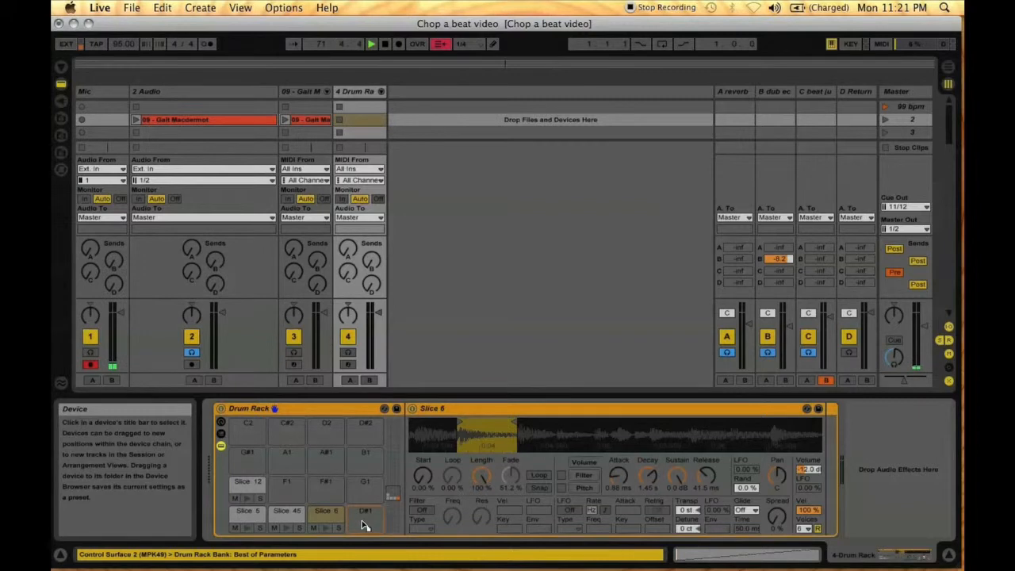
click(365, 516)
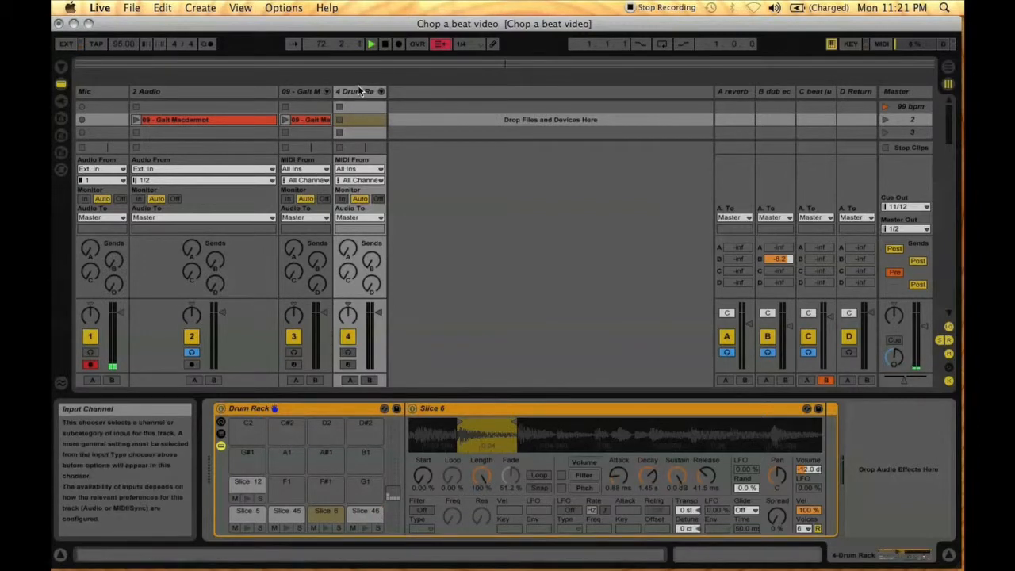